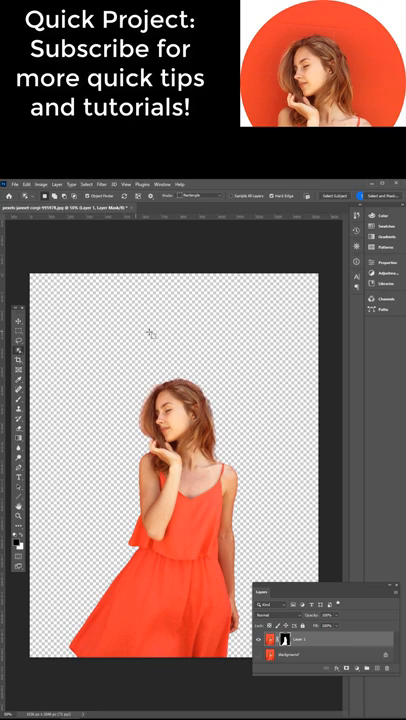
{"action": "mouse_move", "coordinate": [235, 380]}
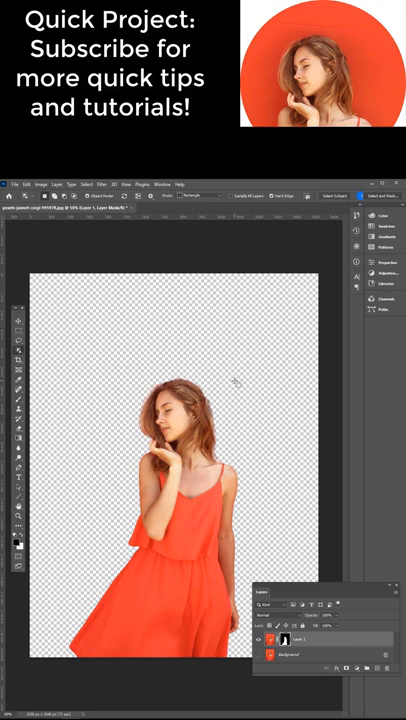